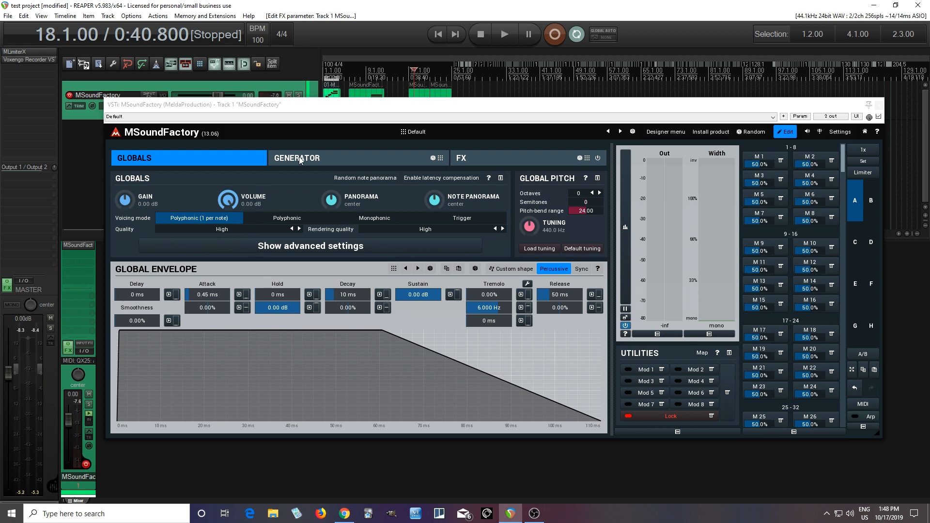
# Place a Sampler in the first generator slot and show its regions menu for adding samples
pyautogui.click(297, 158)
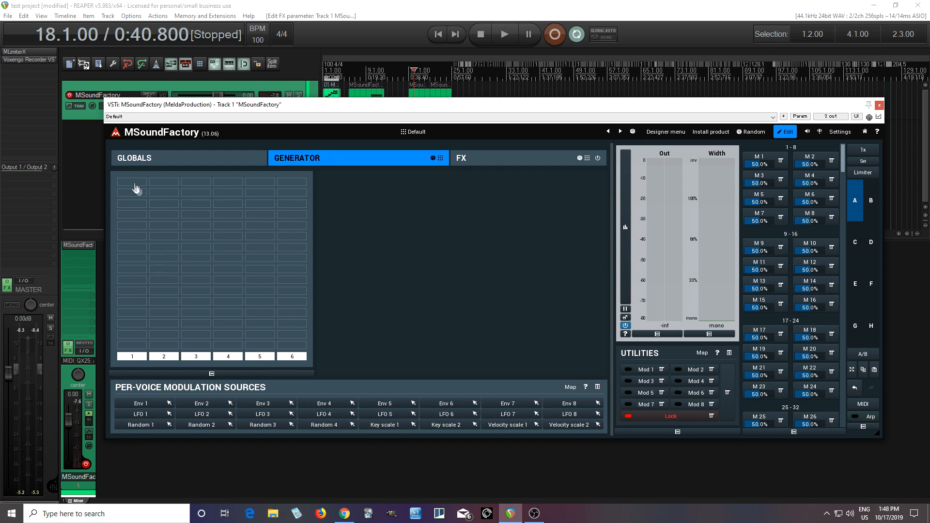
pyautogui.click(136, 183)
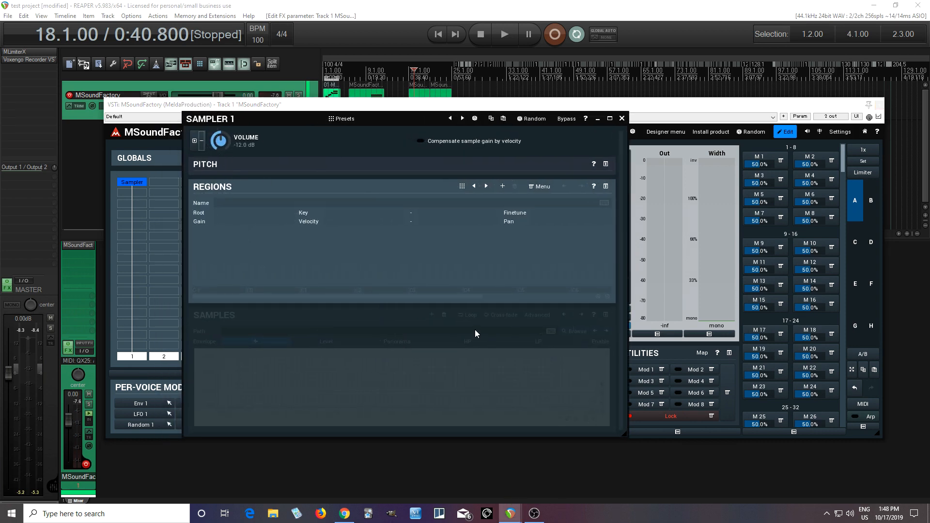
pyautogui.moveTo(616, 226)
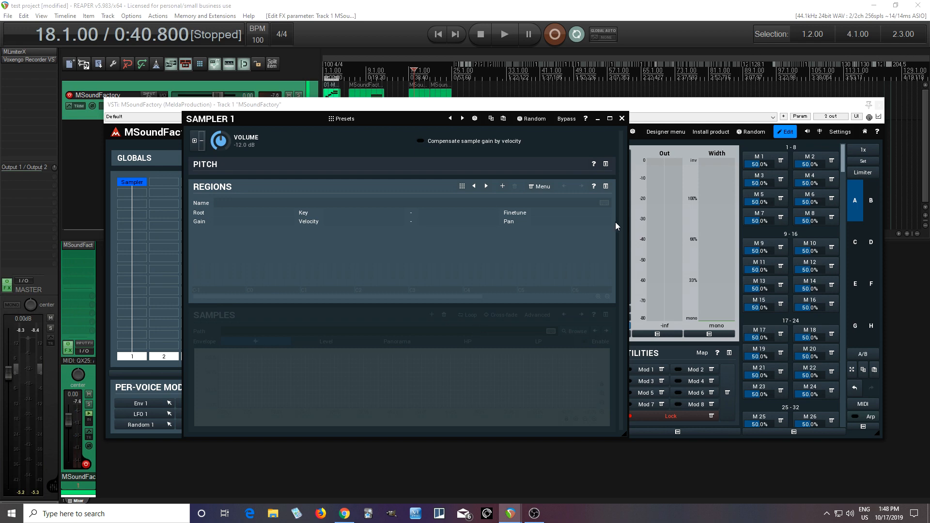
pyautogui.click(605, 164)
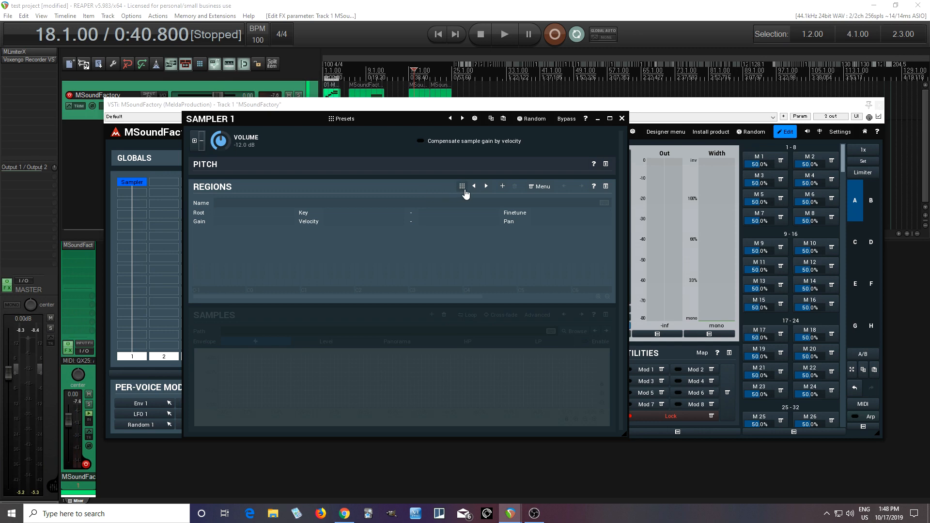
pyautogui.moveTo(462, 188)
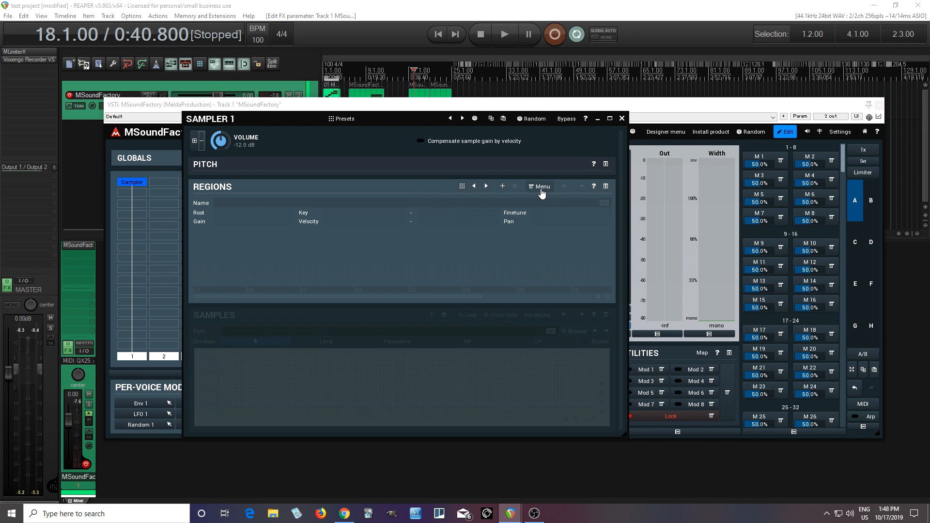
pyautogui.click(539, 186)
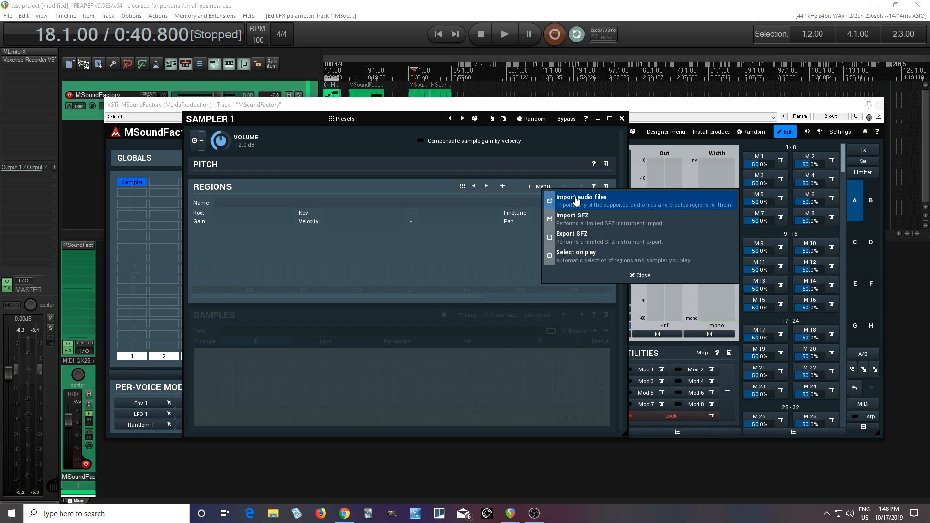
# Start importing audio files as regions, browsing to Air.wav in the Rapture Scapes folder
pyautogui.click(581, 197)
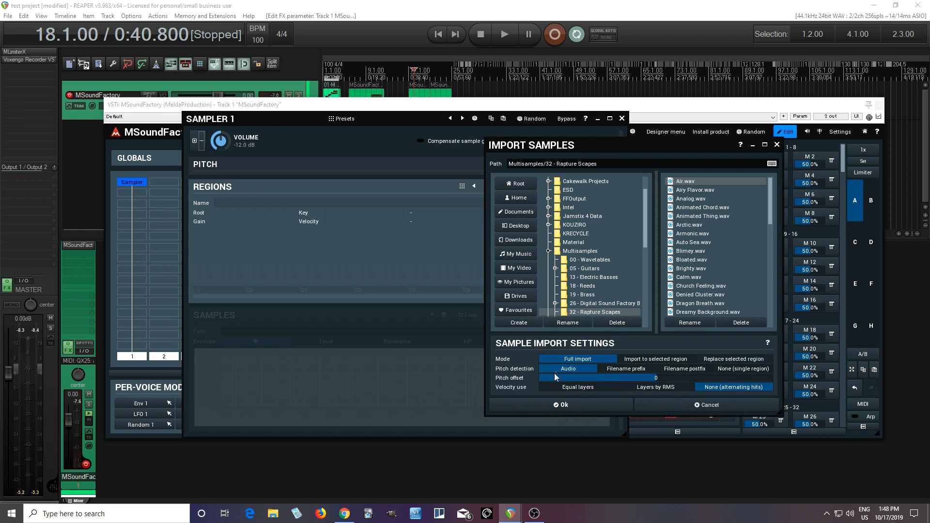
pyautogui.moveTo(554, 372)
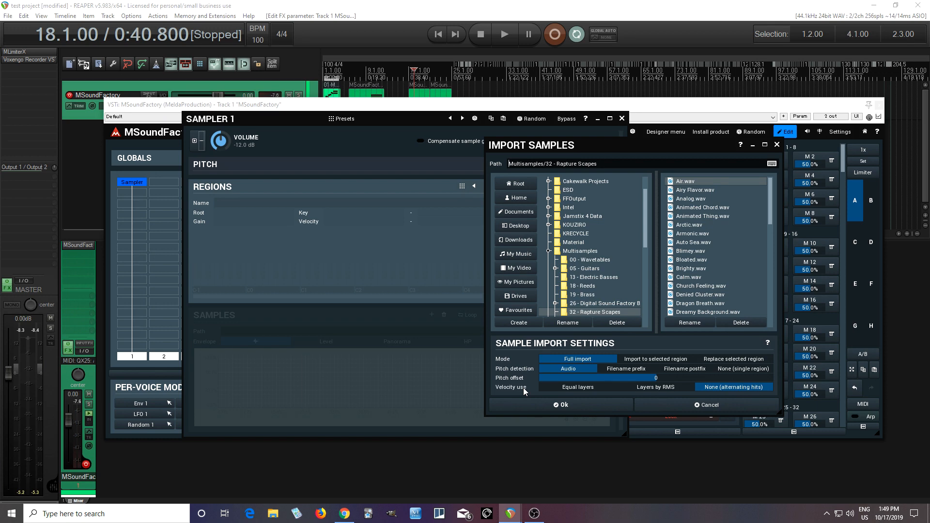
pyautogui.moveTo(681, 223)
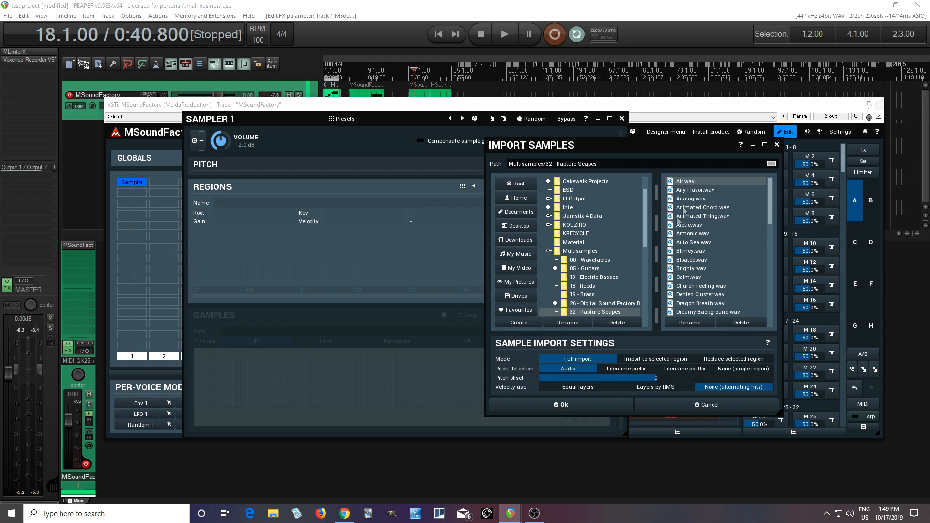
# Import Air.wav as a region, raise its gain to +4.80 dB and start its key range at C2
pyautogui.click(561, 405)
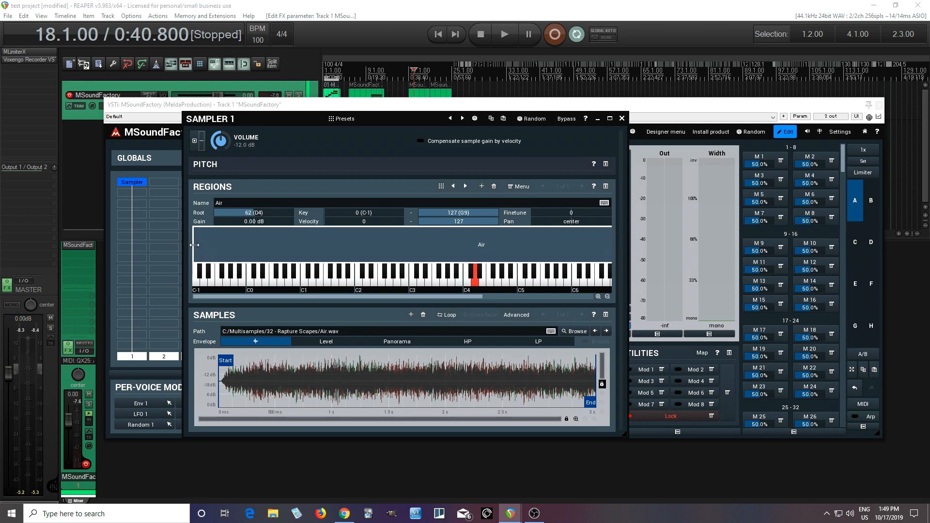
pyautogui.moveTo(474, 255)
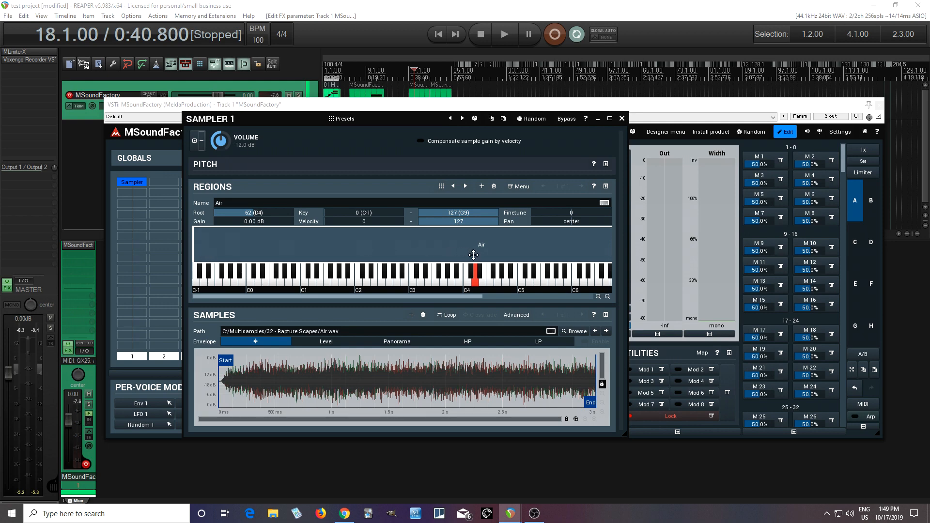
pyautogui.click(465, 276)
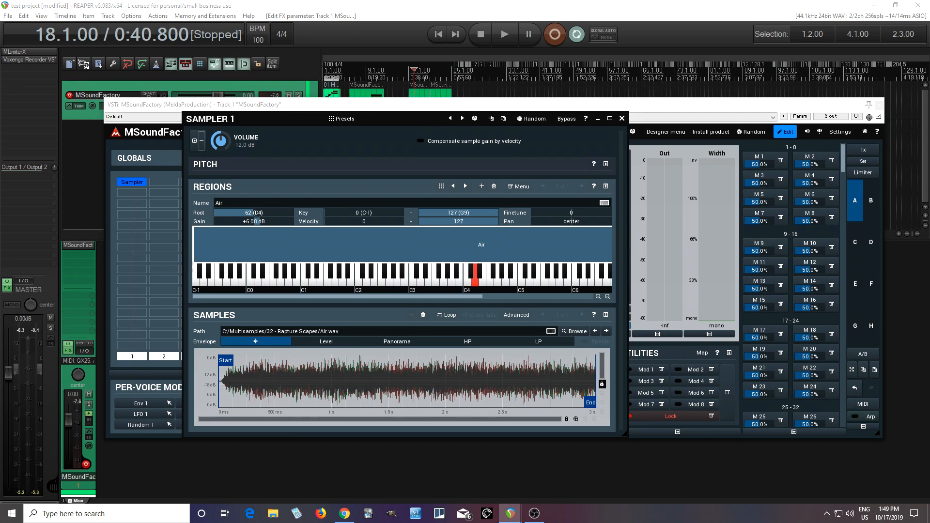
pyautogui.moveTo(255, 221); pyautogui.dragTo(255, 223)
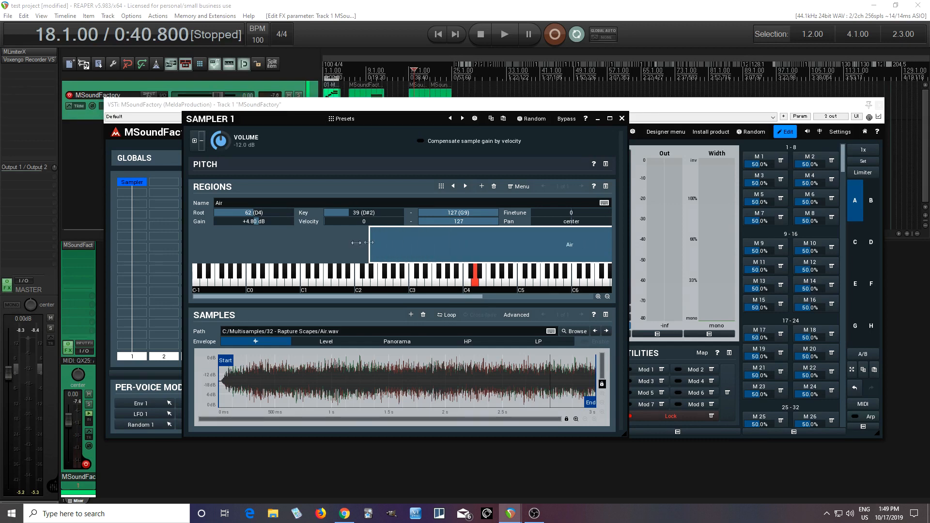
pyautogui.moveTo(371, 244); pyautogui.dragTo(361, 243)
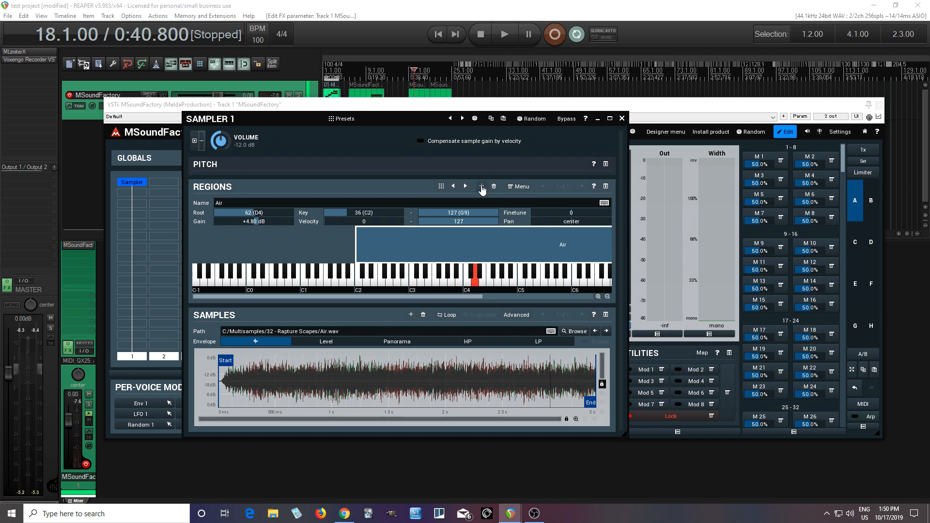
pyautogui.click(520, 186)
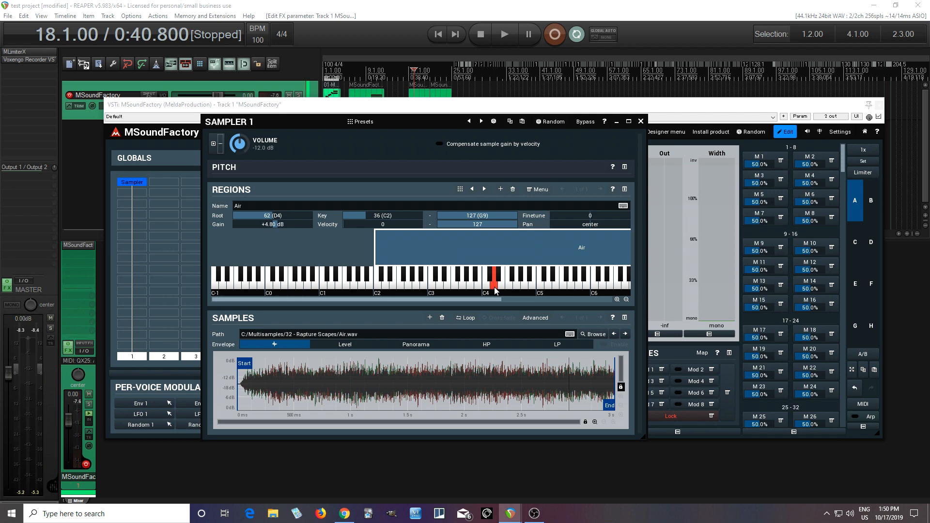
pyautogui.click(486, 279)
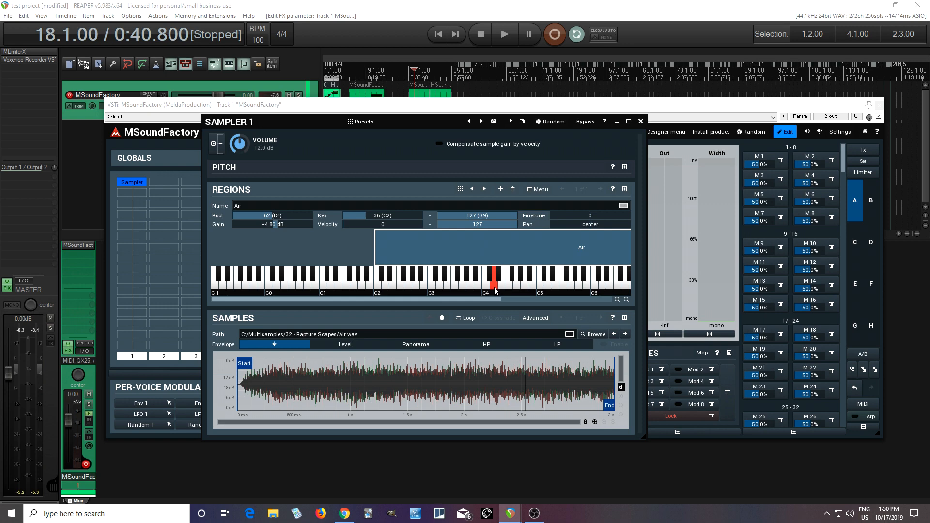
pyautogui.moveTo(464, 292)
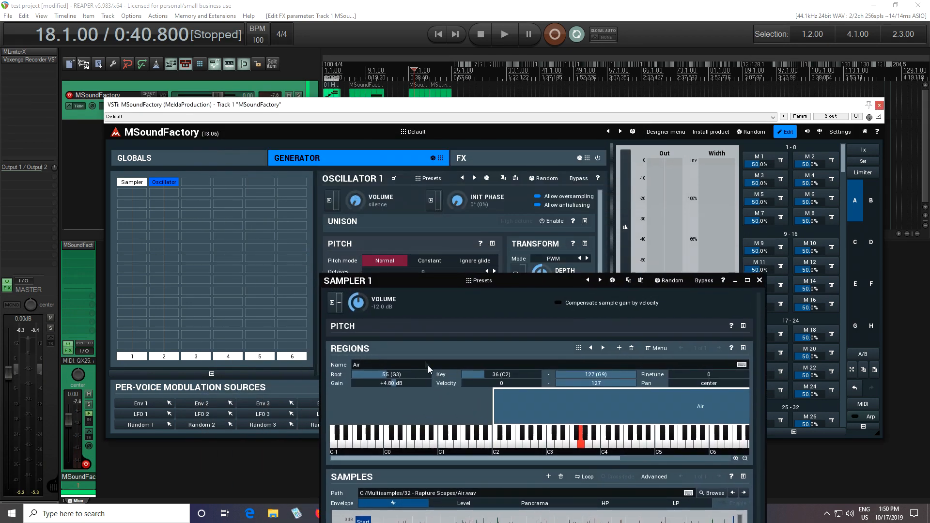
pyautogui.moveTo(366, 223)
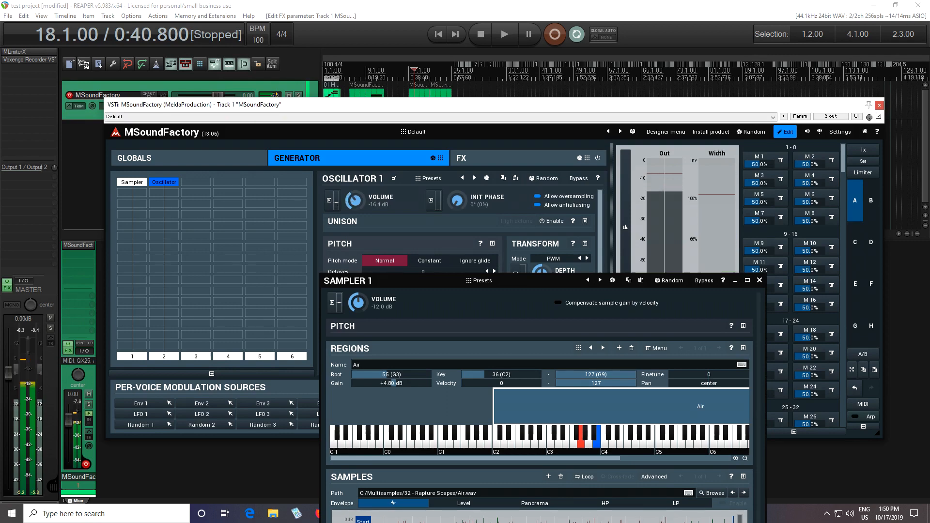
# Drag the Sampler editor window fully into view
pyautogui.moveTo(354, 201); pyautogui.dragTo(354, 213)
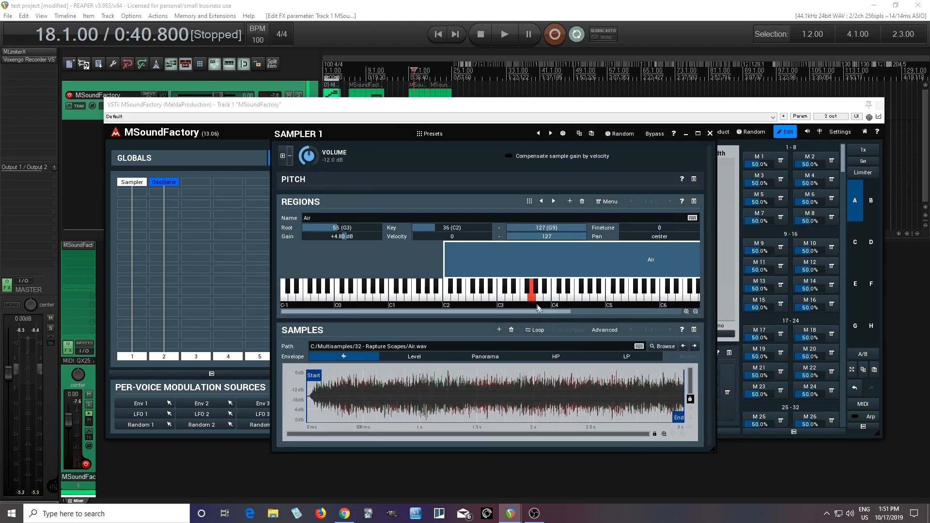
pyautogui.moveTo(589, 300)
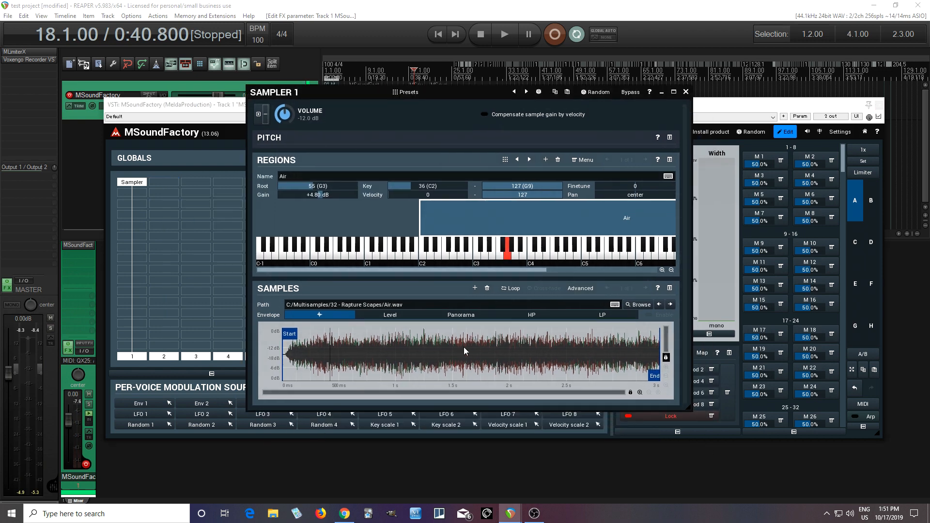
pyautogui.moveTo(635, 379)
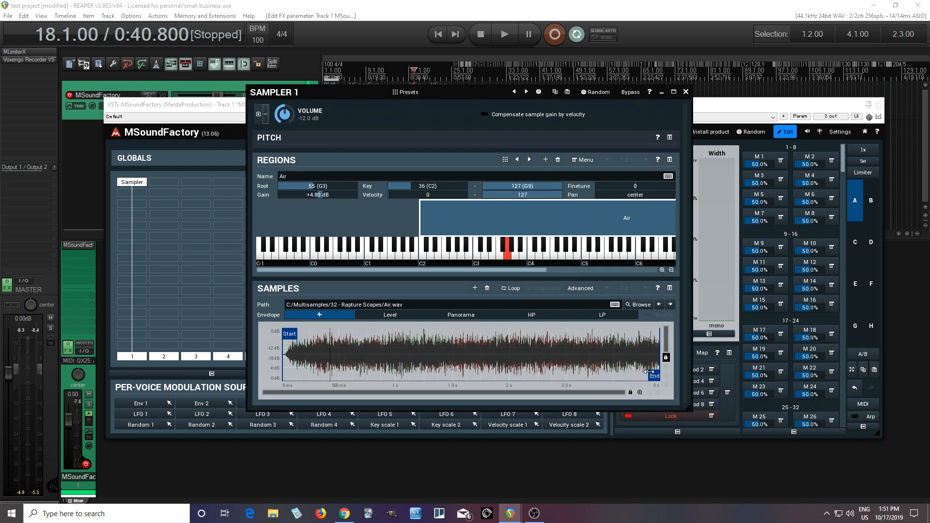
# Enable Loop and Cross-fade for the Air sample in the Samples panel
pyautogui.click(508, 288)
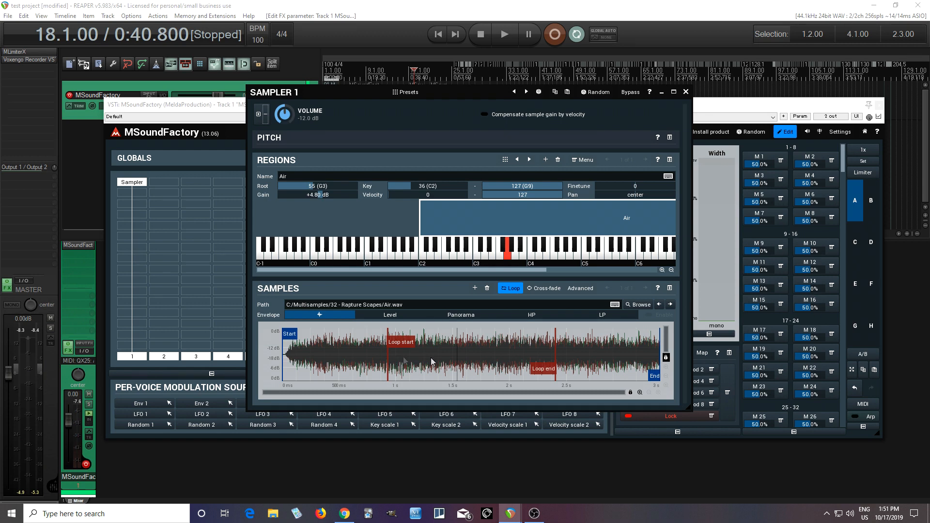
pyautogui.click(542, 289)
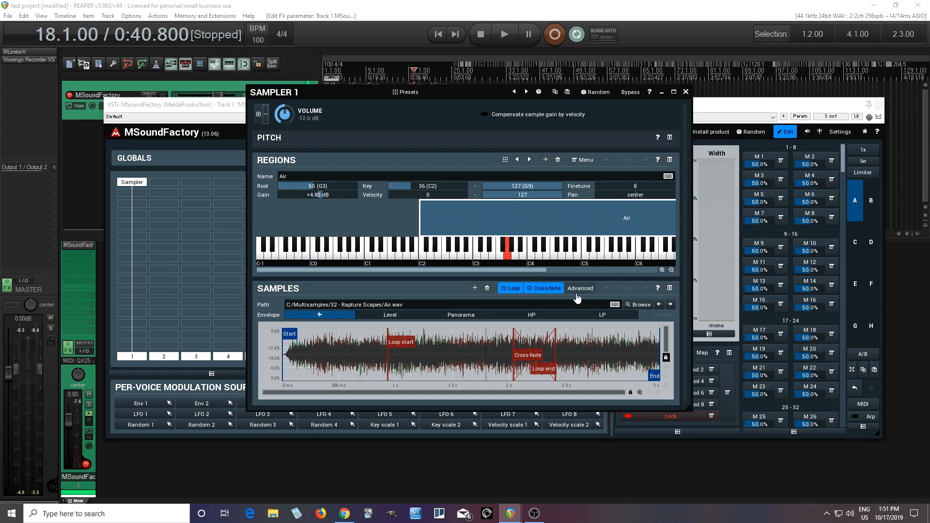
pyautogui.moveTo(584, 294)
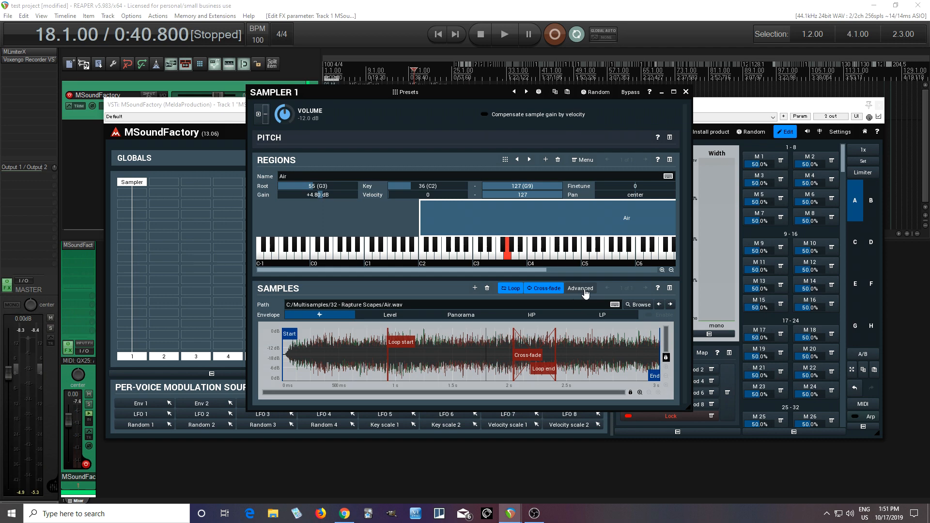
# Set the loop cross-fade shape to 27.2% in Advanced settings, then briefly check the Sampler preset browser
pyautogui.click(580, 289)
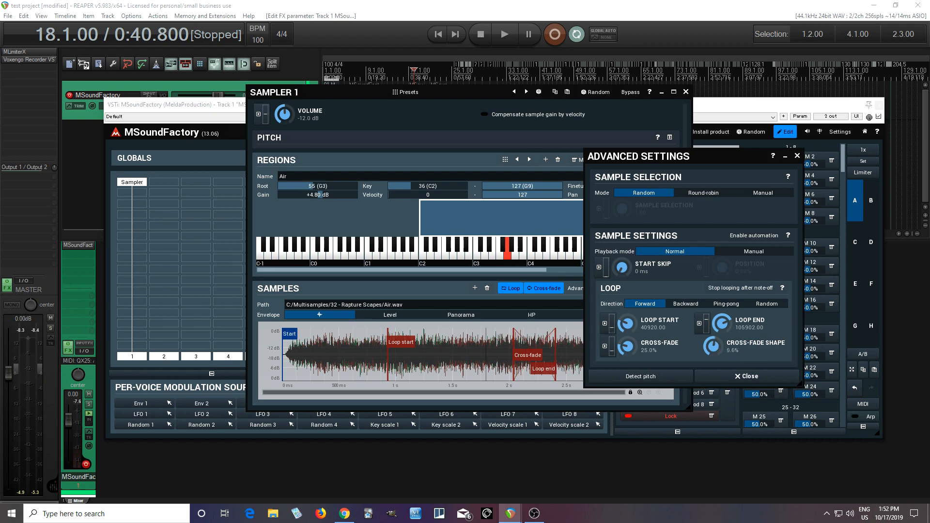
pyautogui.moveTo(721, 342); pyautogui.dragTo(720, 321)
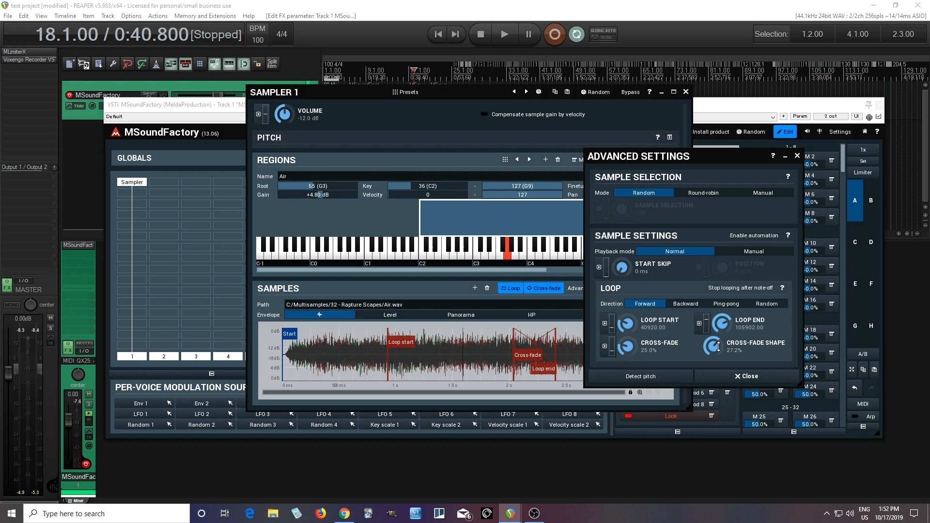
pyautogui.moveTo(685, 311)
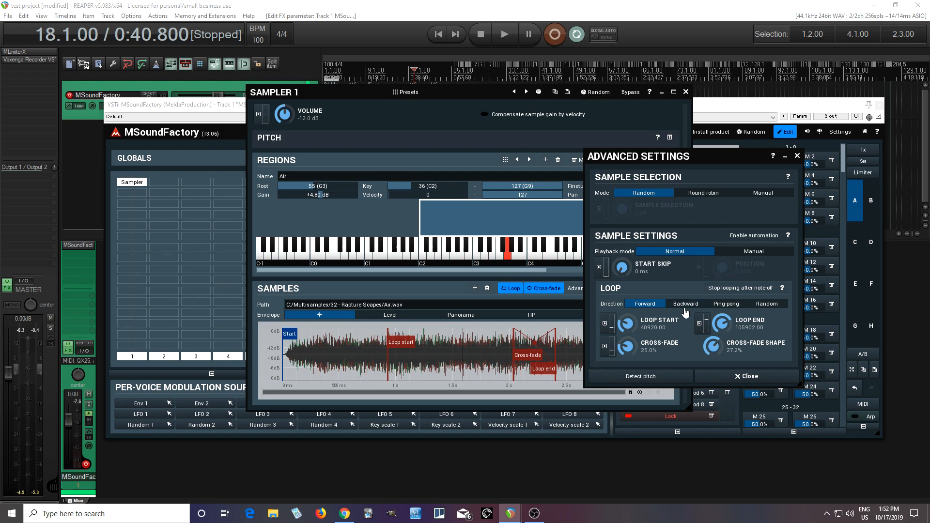
pyautogui.moveTo(685, 310)
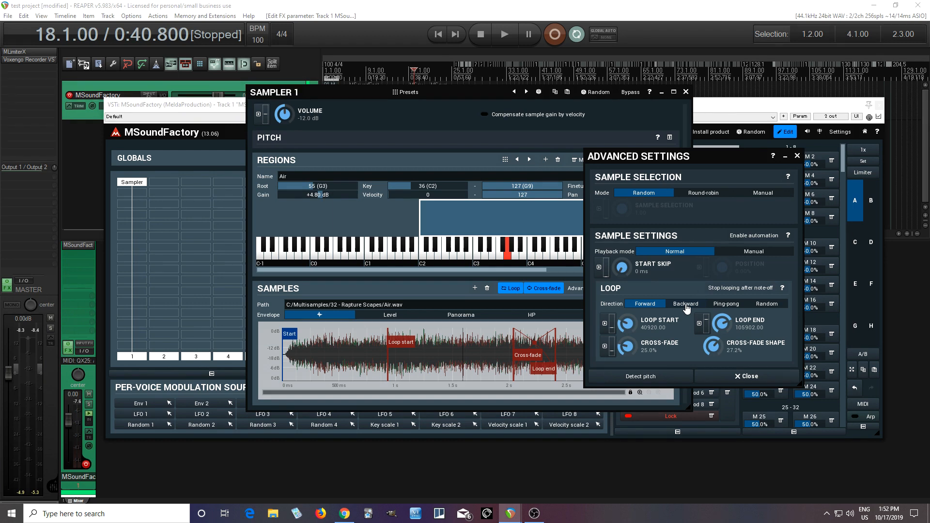
pyautogui.click(725, 304)
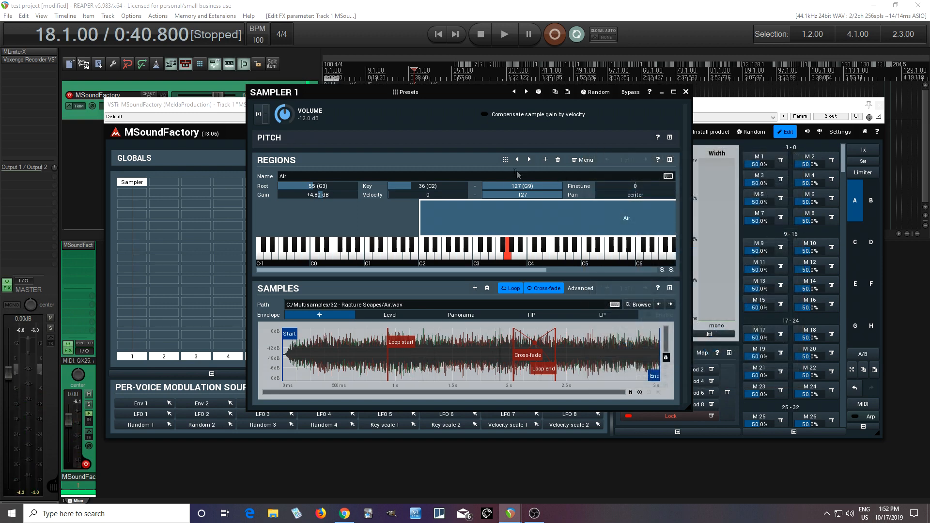
pyautogui.moveTo(475, 145)
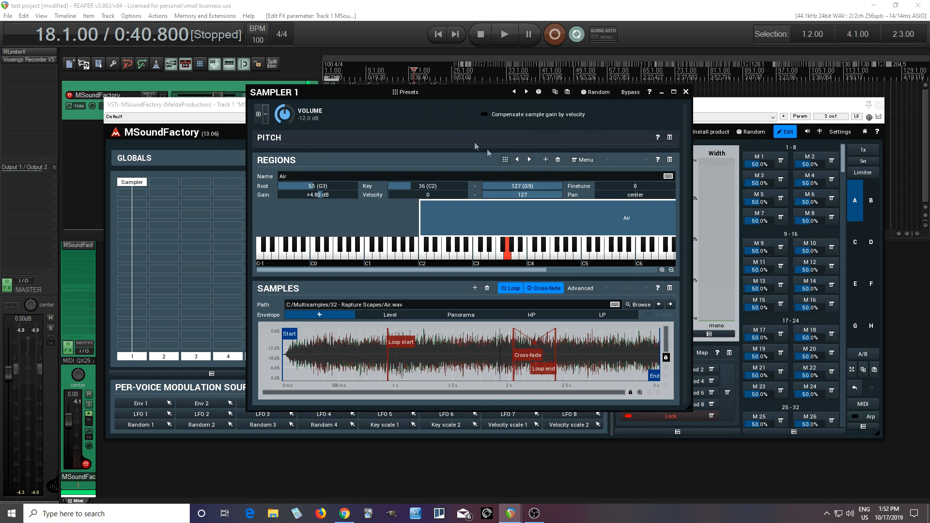
pyautogui.click(406, 92)
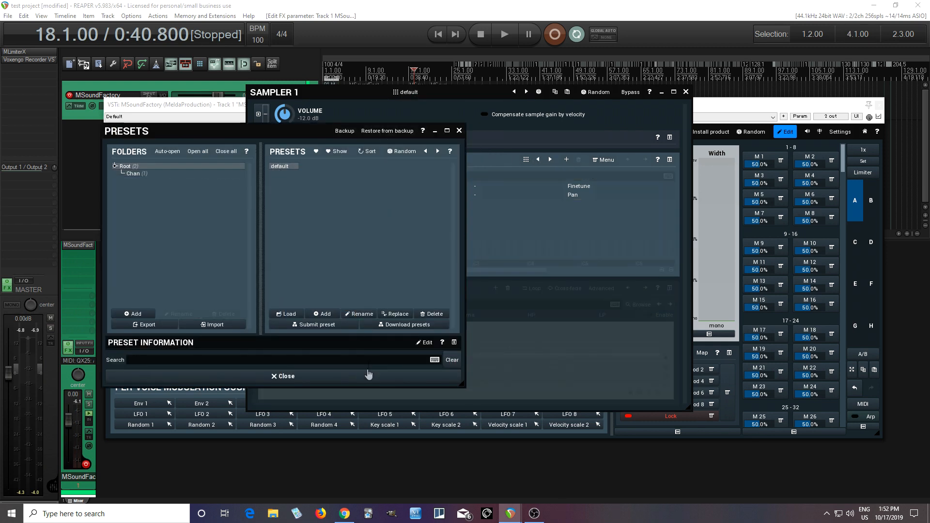
pyautogui.click(283, 376)
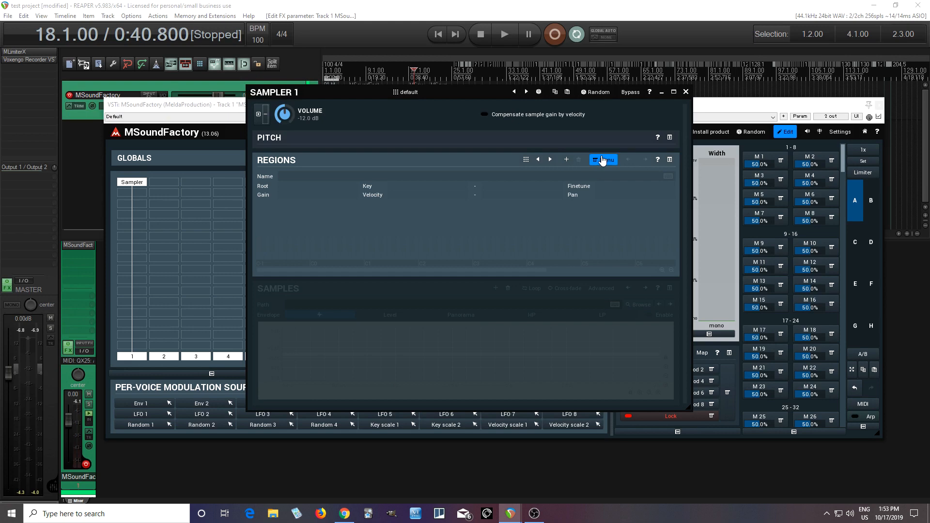
# Import WAVs from the UprightPianoKW samples folder as regions, with Velocity use set to alternating hits
pyautogui.click(604, 160)
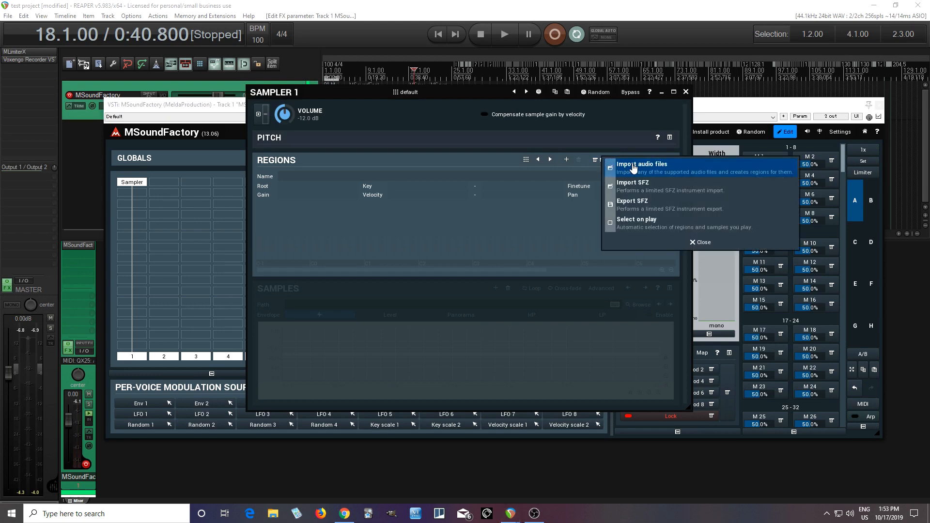
pyautogui.click(641, 164)
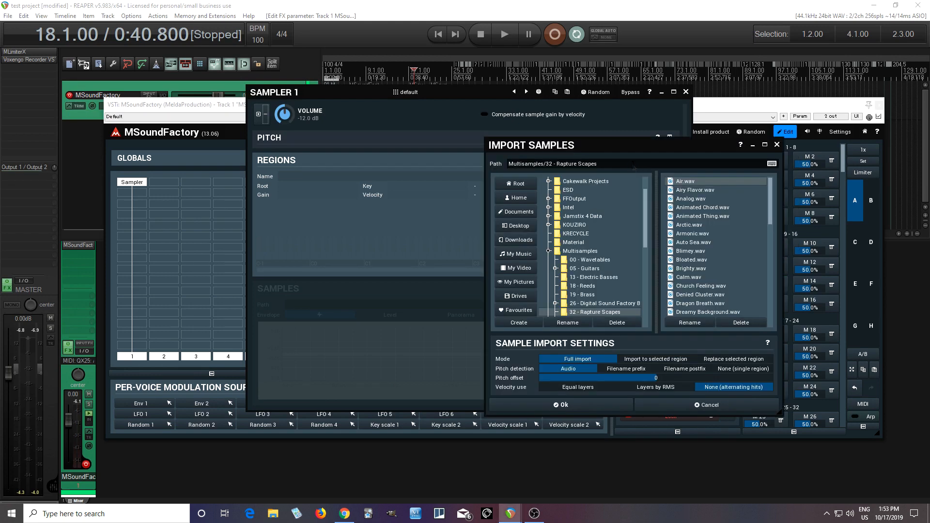
pyautogui.click(519, 240)
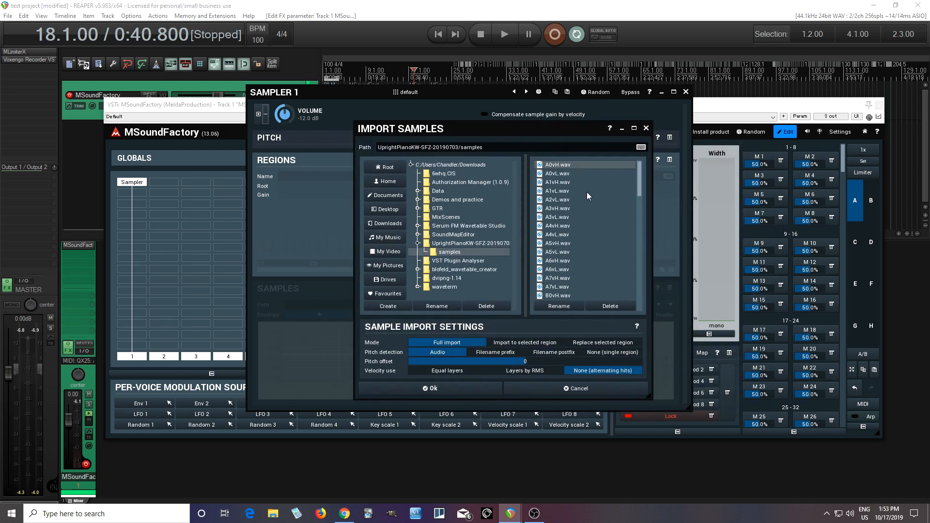
pyautogui.click(558, 173)
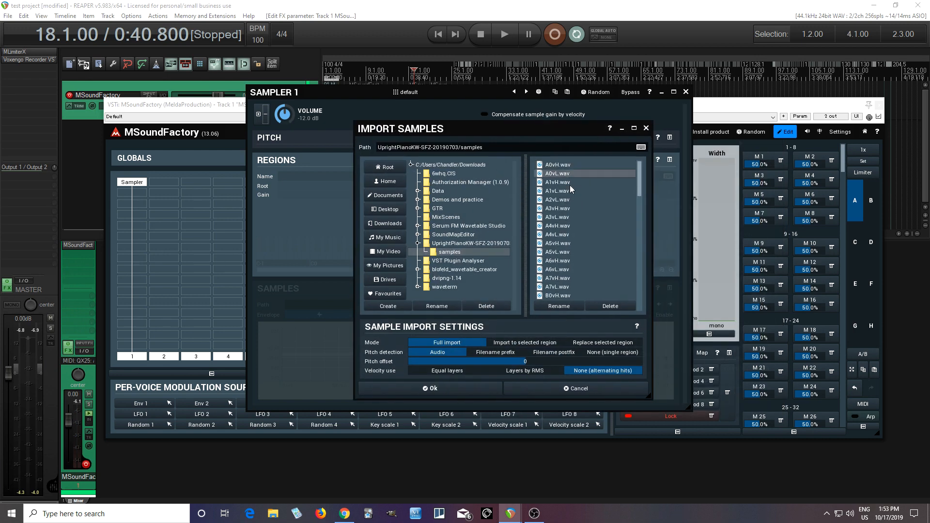
pyautogui.click(556, 191)
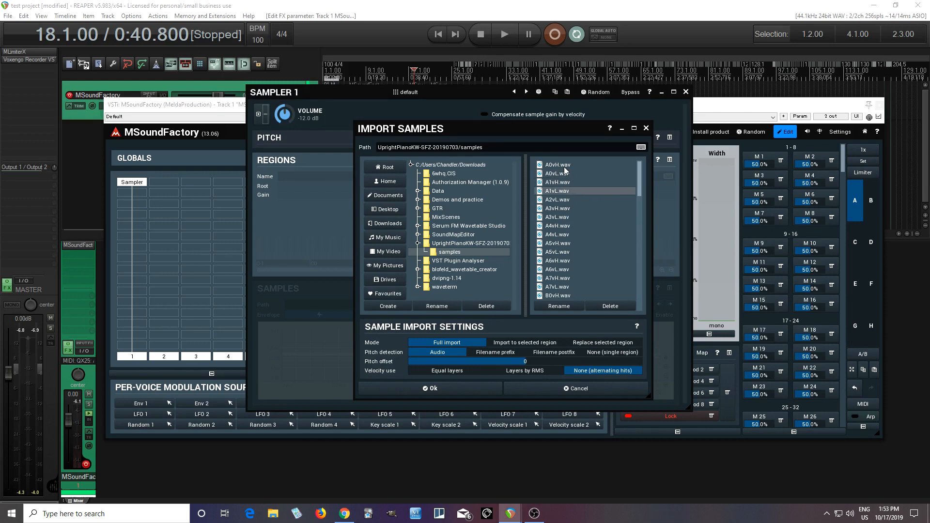
pyautogui.click(558, 165)
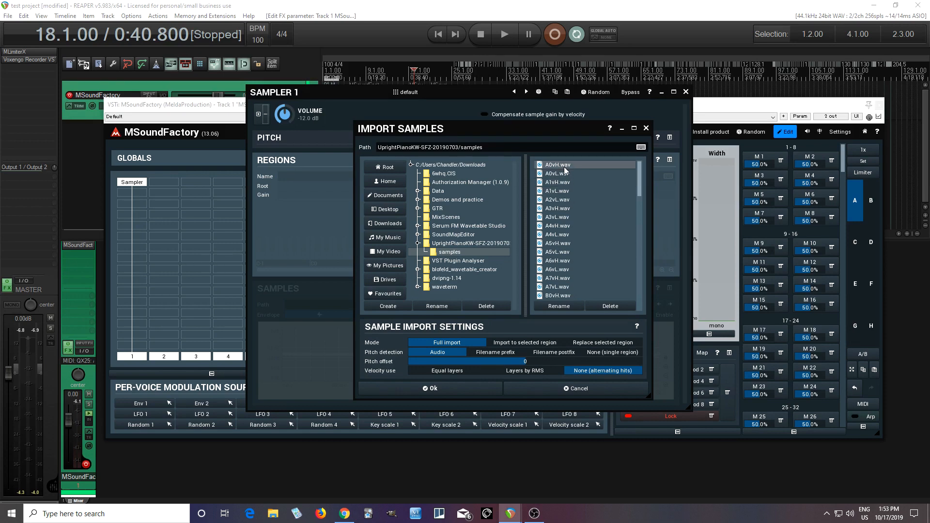
pyautogui.scroll(-3)
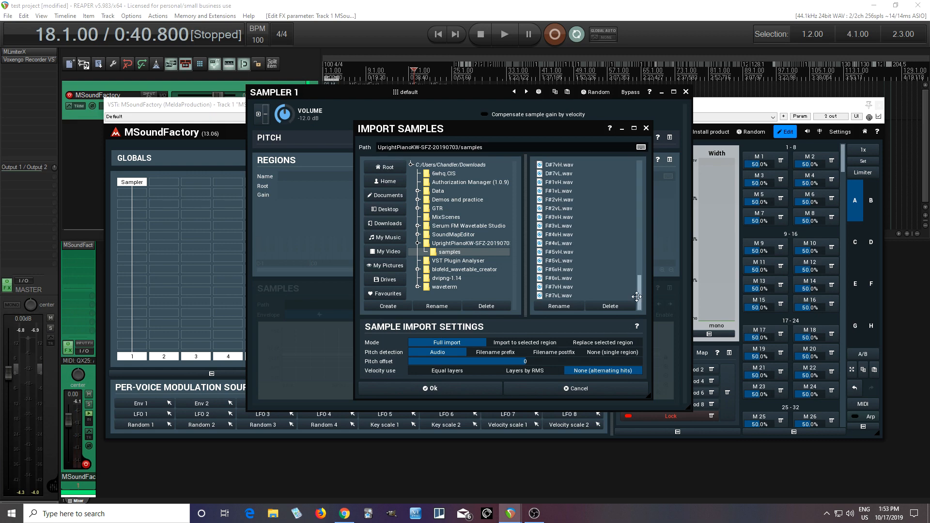
pyautogui.moveTo(583, 286)
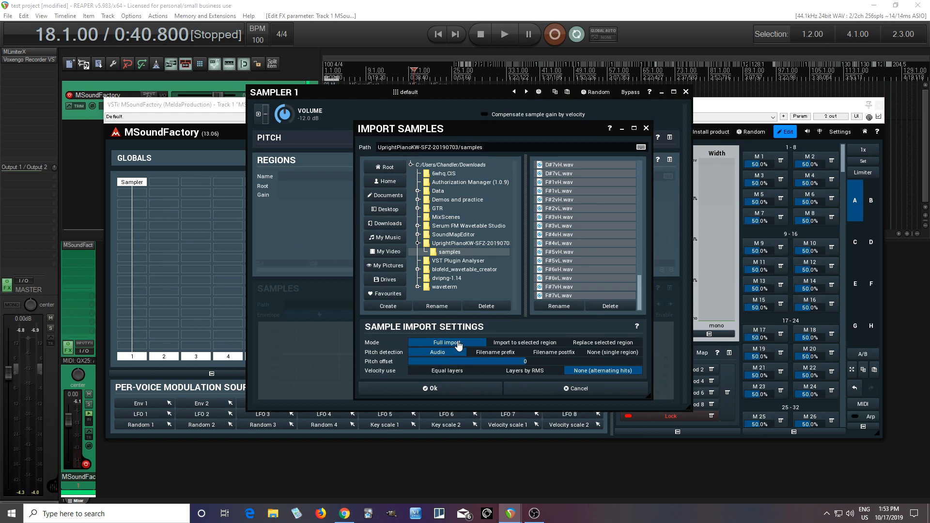
pyautogui.moveTo(558, 230)
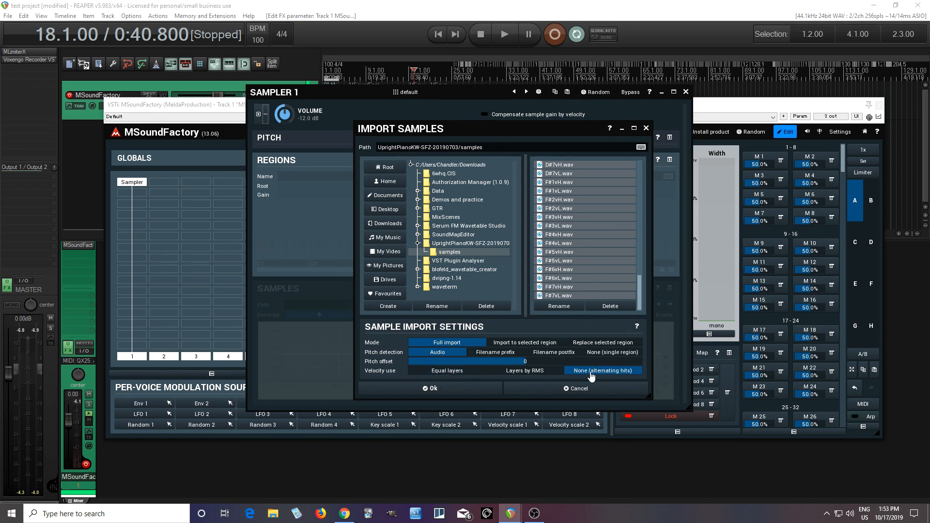
pyautogui.click(430, 387)
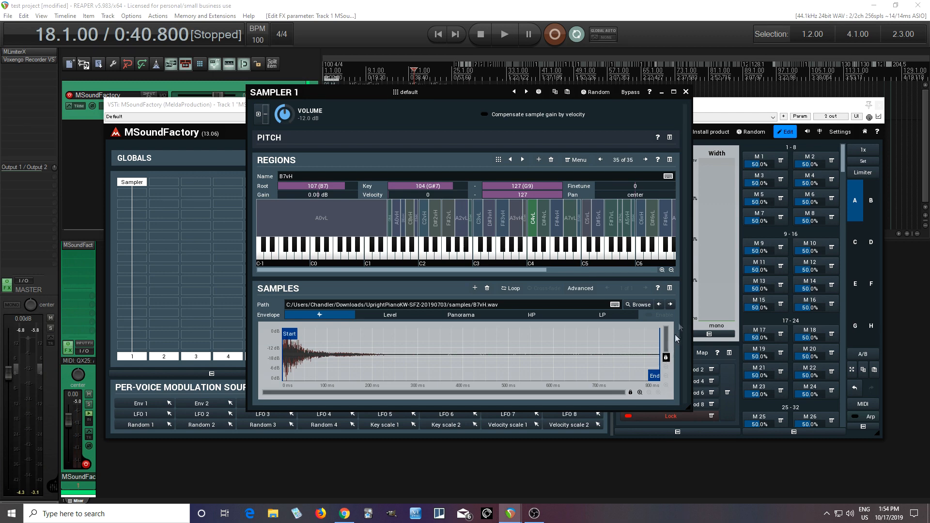
pyautogui.moveTo(338, 213)
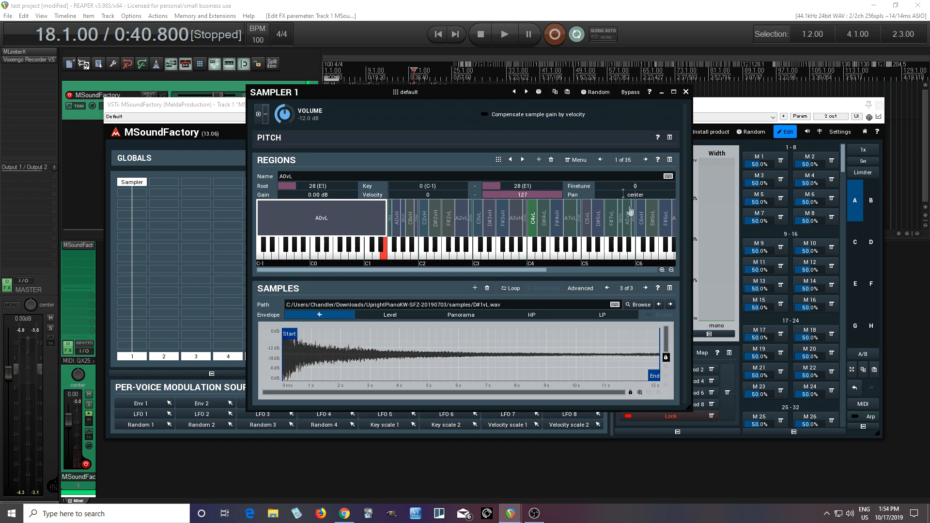
pyautogui.moveTo(696, 366)
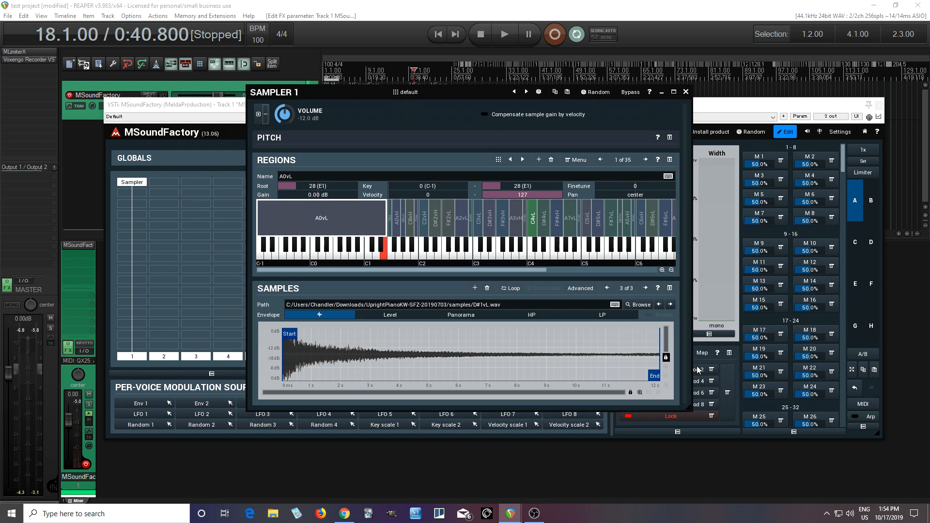
pyautogui.moveTo(530, 354)
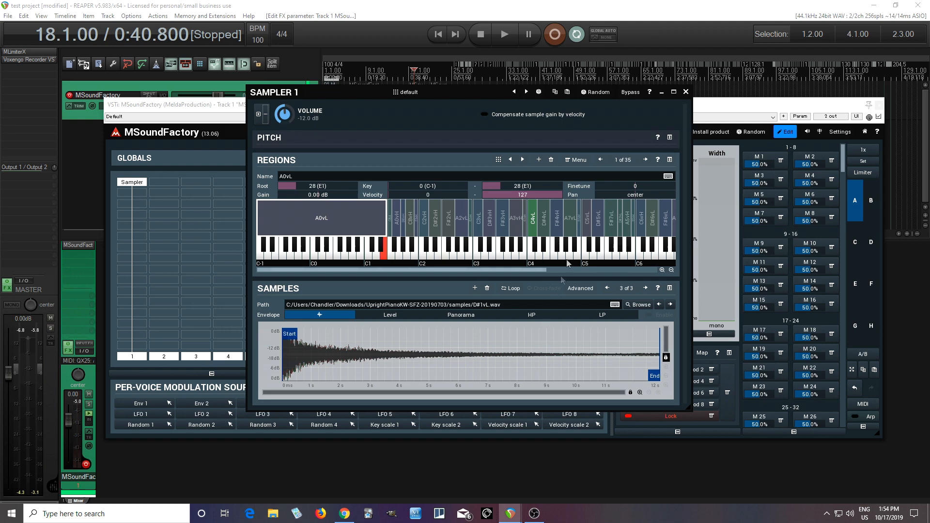
# Import the UprightPianoKW-SFZ-20190703 instrument via Import SFZ, replacing the existing regions
pyautogui.click(406, 92)
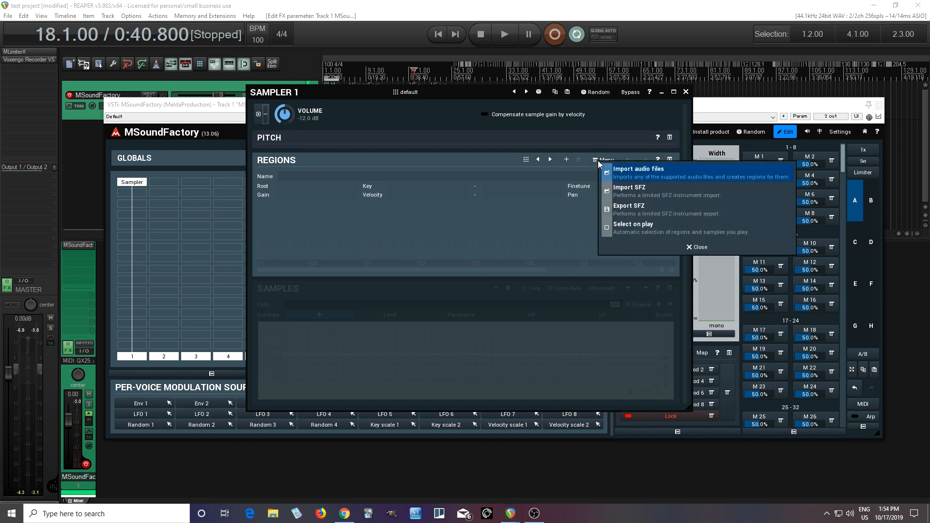
pyautogui.click(629, 187)
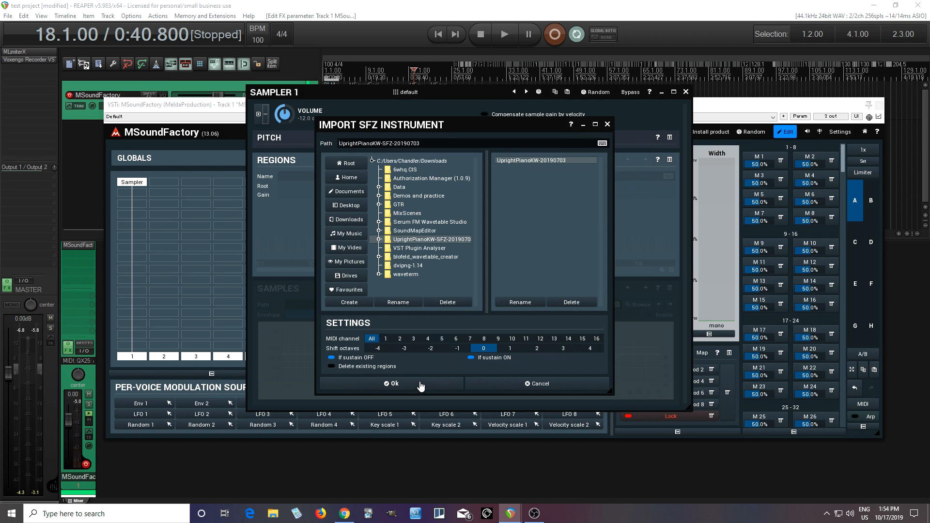
pyautogui.click(392, 384)
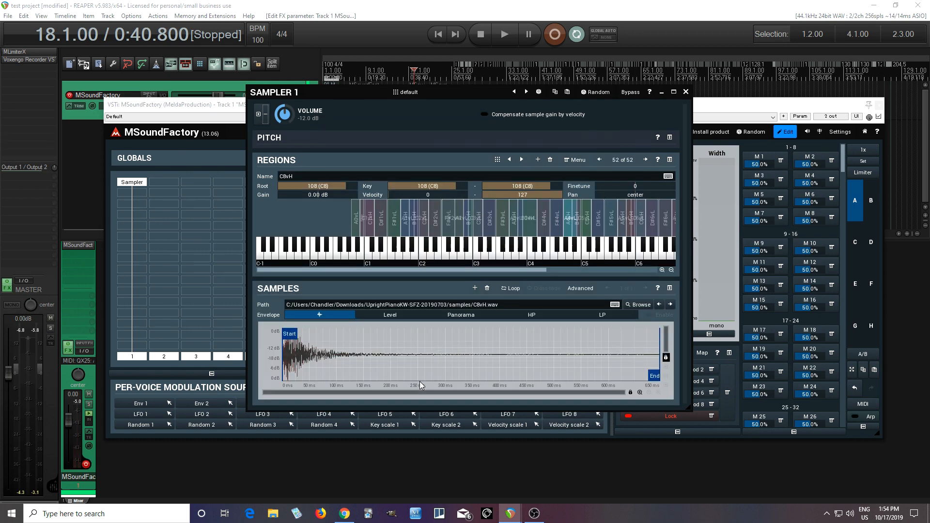
pyautogui.click(498, 249)
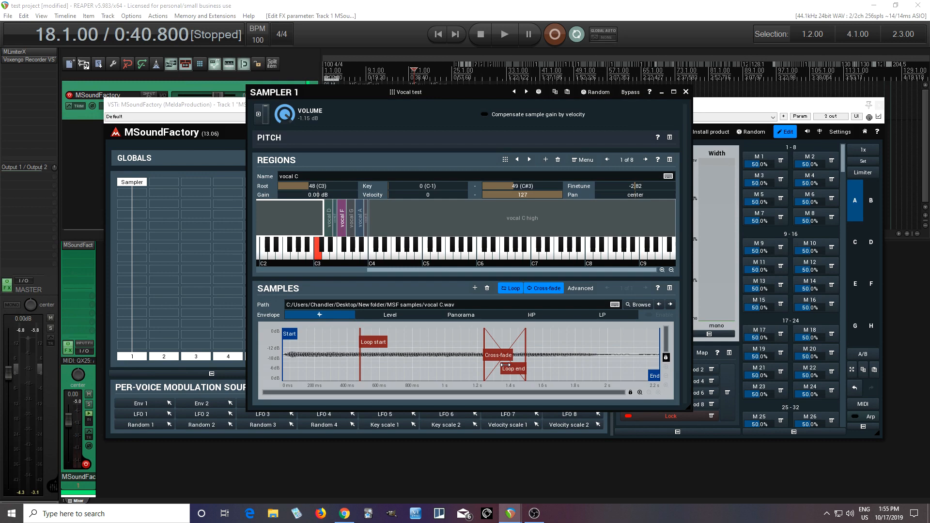
pyautogui.moveTo(604, 231)
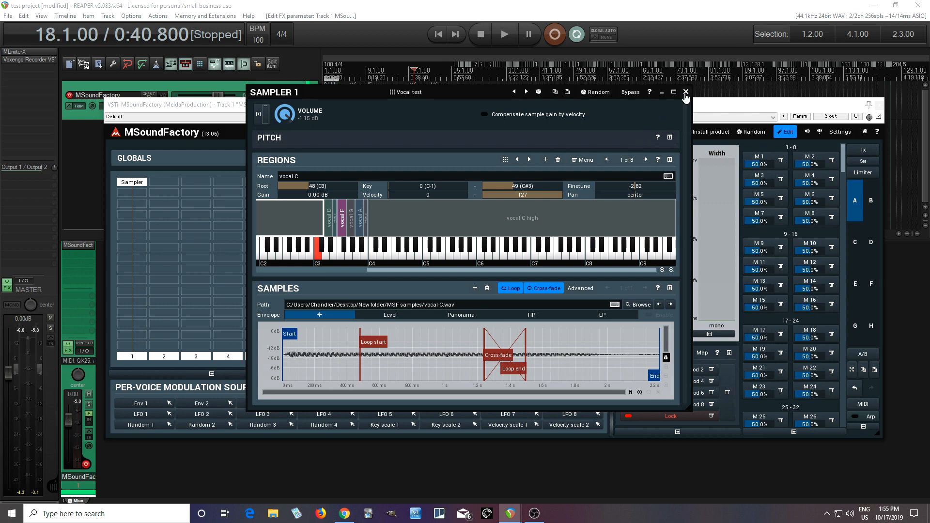
# Close the Sampler editor and load the Vocals > Choir preset on the Unison effect in the FX chain
pyautogui.click(685, 91)
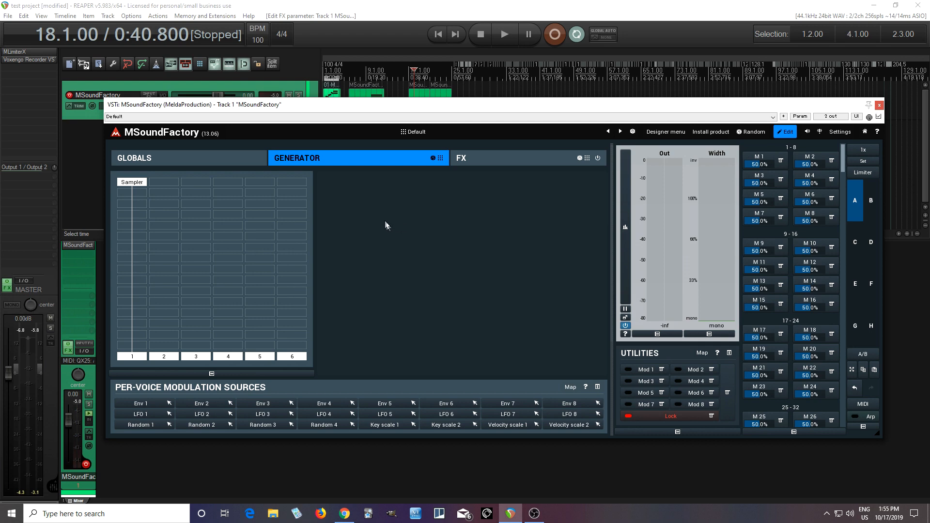
pyautogui.moveTo(527, 166)
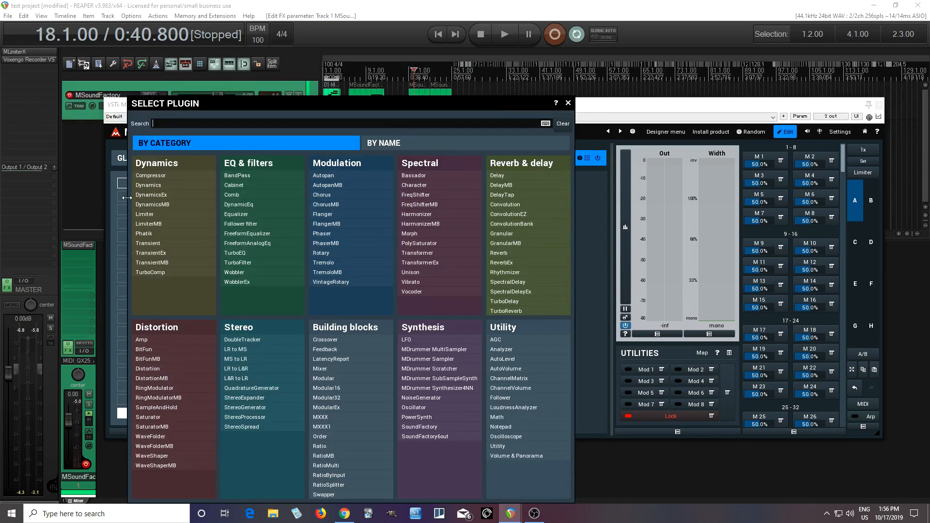
pyautogui.moveTo(421, 282)
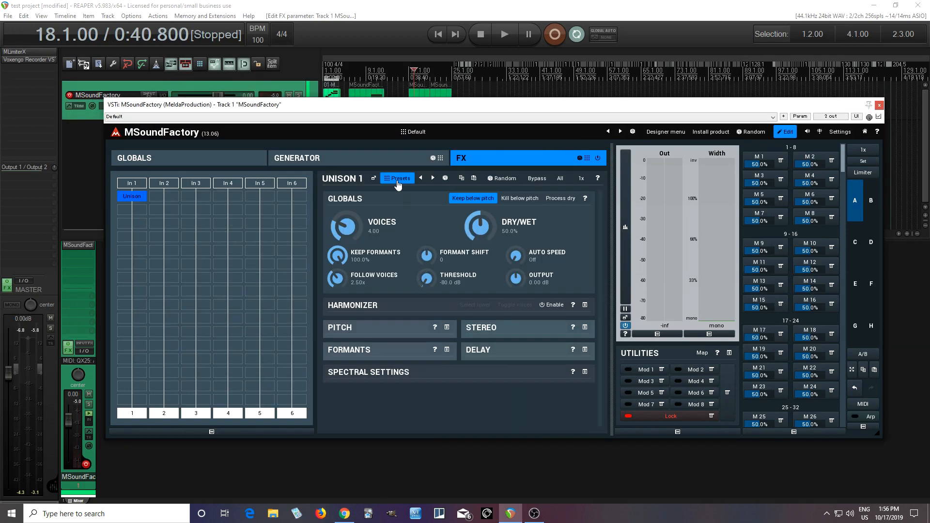
pyautogui.click(398, 178)
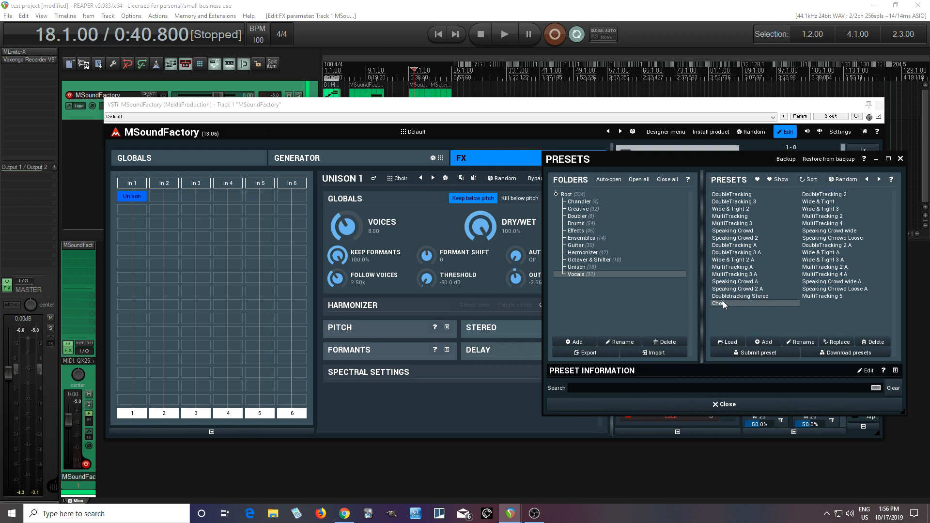
pyautogui.click(722, 404)
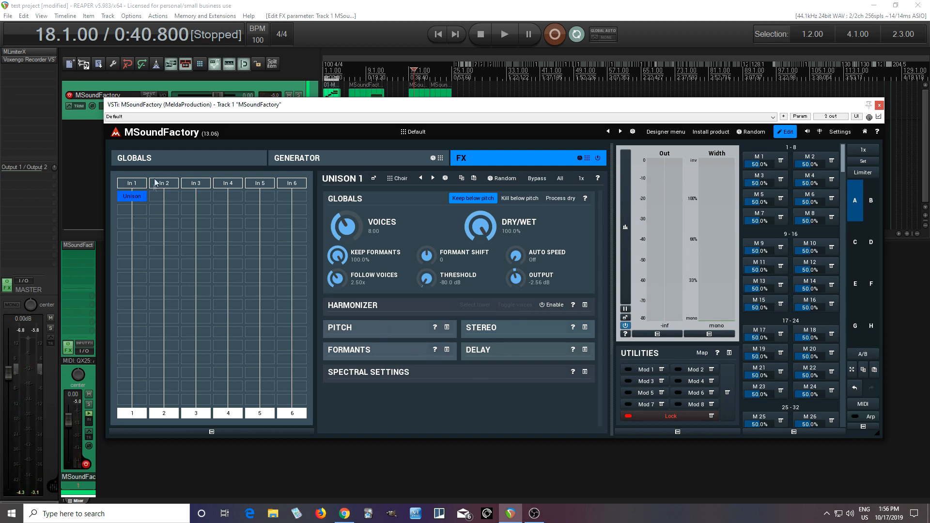
# Add ConvolutionEZ after Unison with the Hall 'Medium Deep.flac' impulse and Dry/Wet around 30%
pyautogui.click(134, 157)
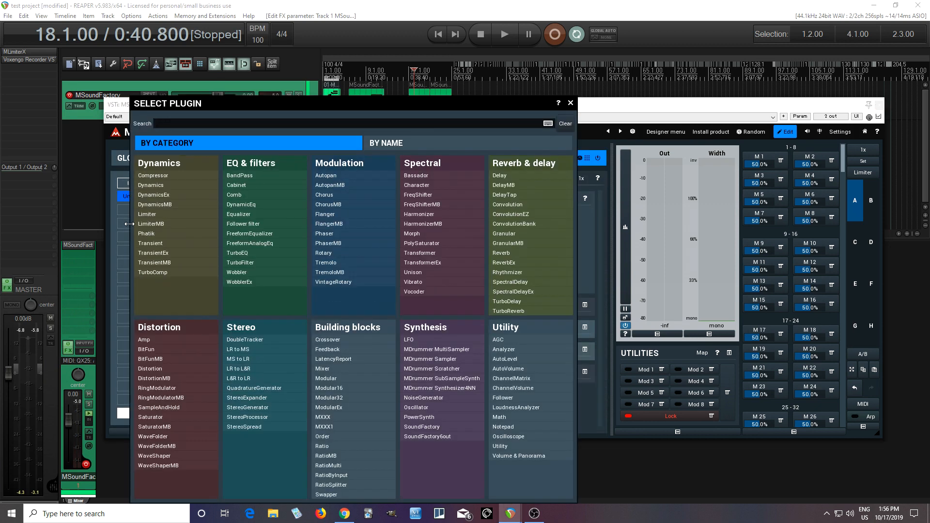
pyautogui.moveTo(510, 214)
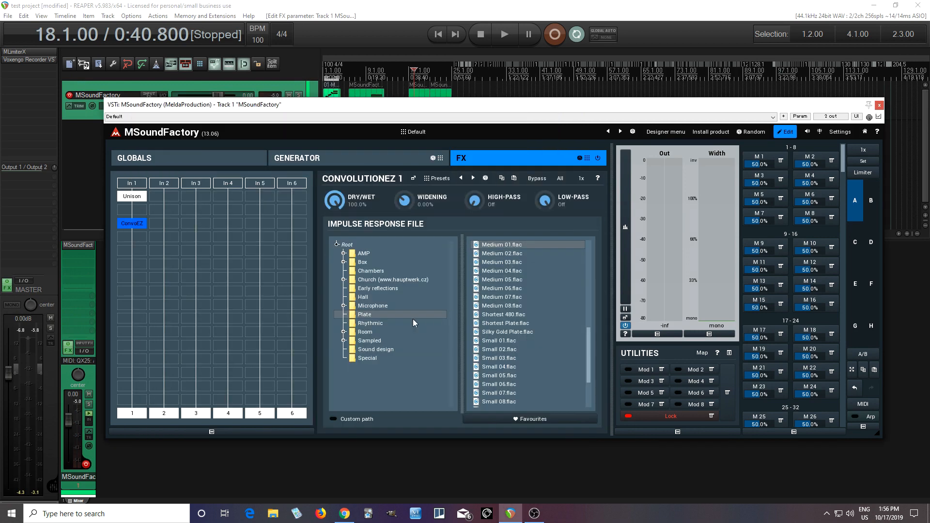
pyautogui.click(362, 297)
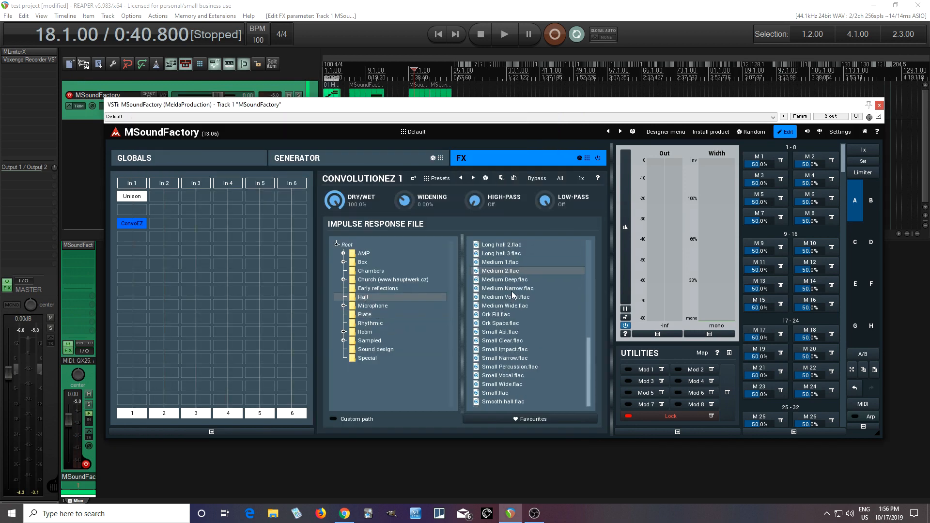
pyautogui.click(508, 279)
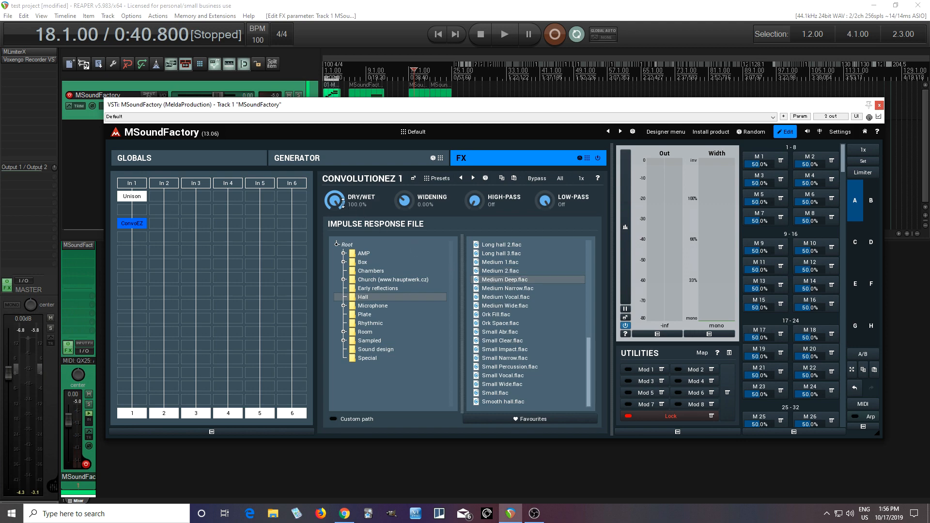
pyautogui.moveTo(335, 200); pyautogui.dragTo(335, 220)
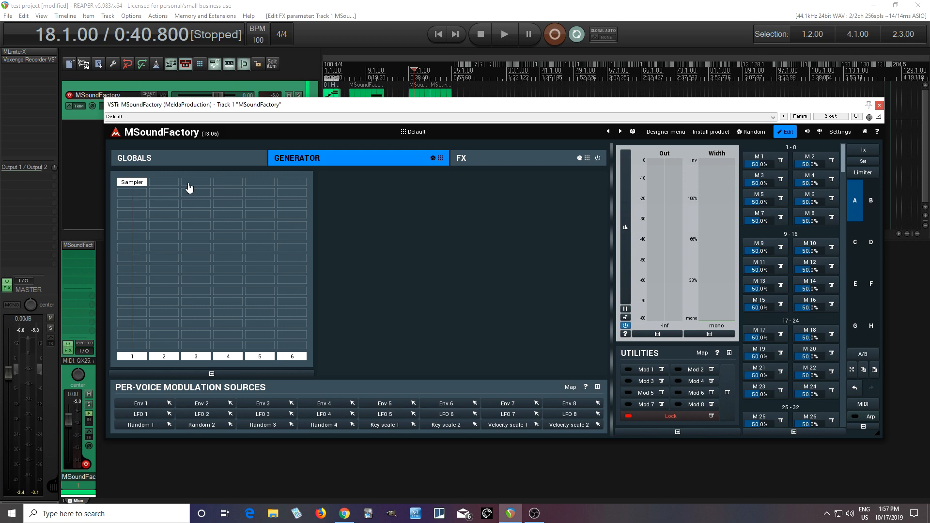
pyautogui.moveTo(197, 225)
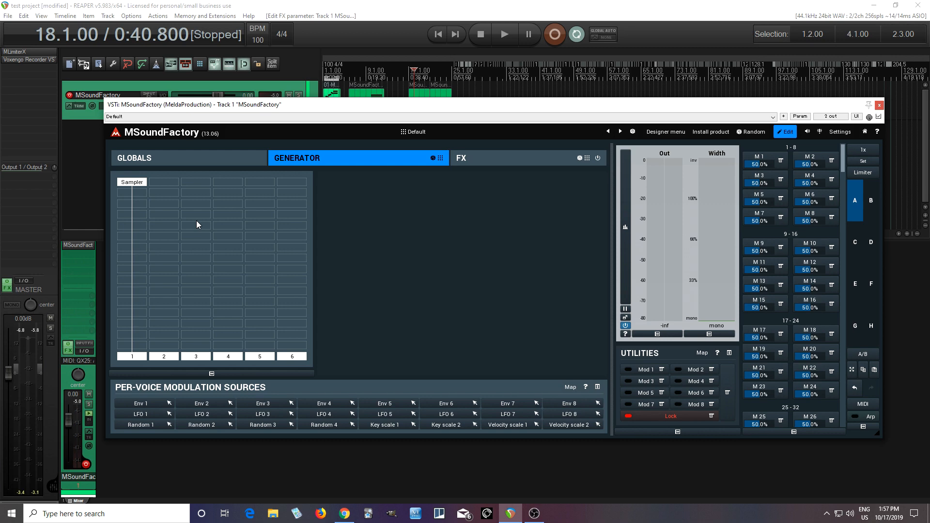
pyautogui.moveTo(474, 165)
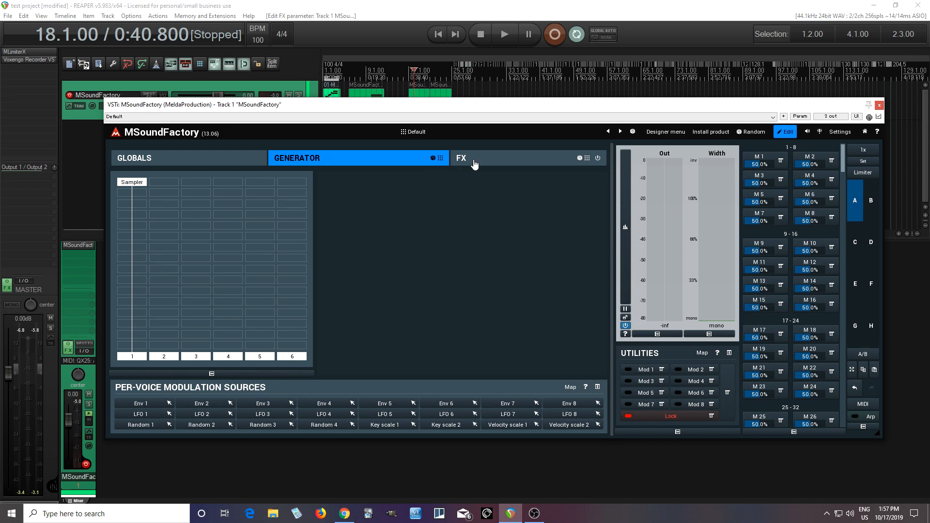
# Return to the FX section showing ConvolutionEZ hall reverb at about 30% mix
pyautogui.click(461, 158)
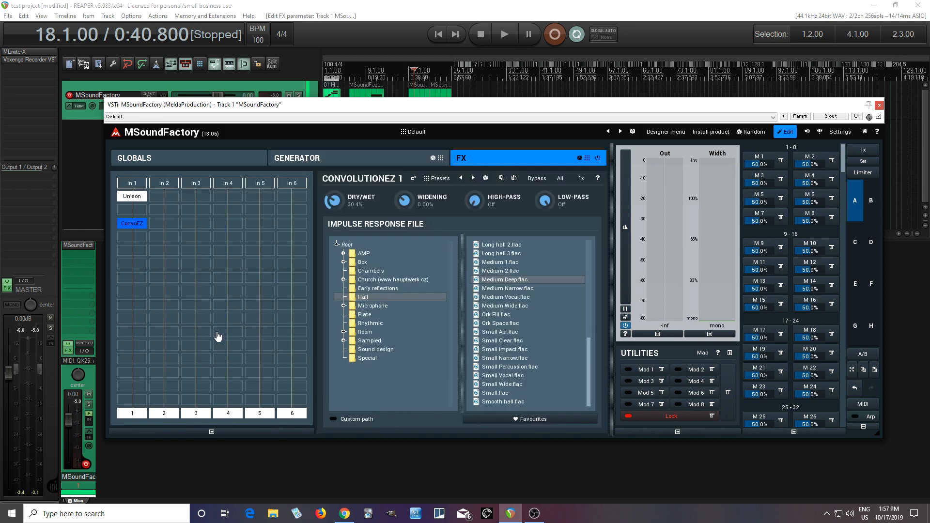